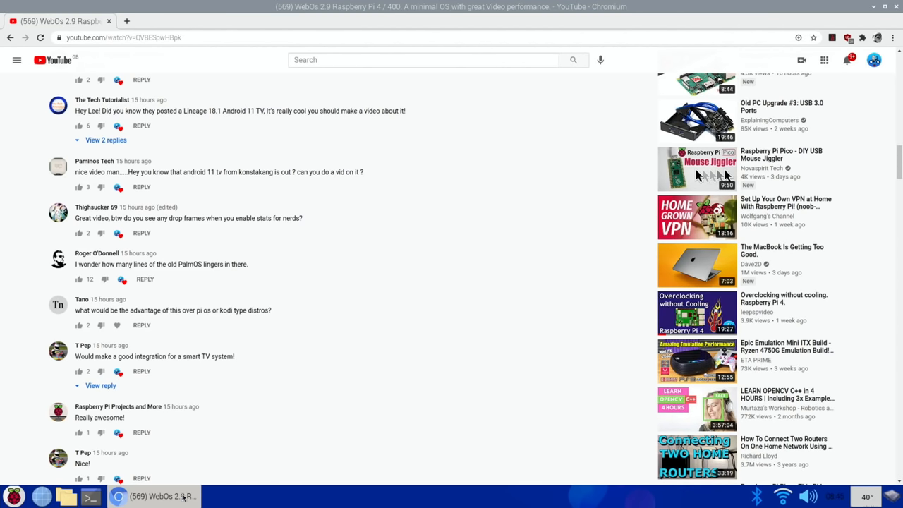
{"action": "mouse_move", "coordinate": [275, 232]}
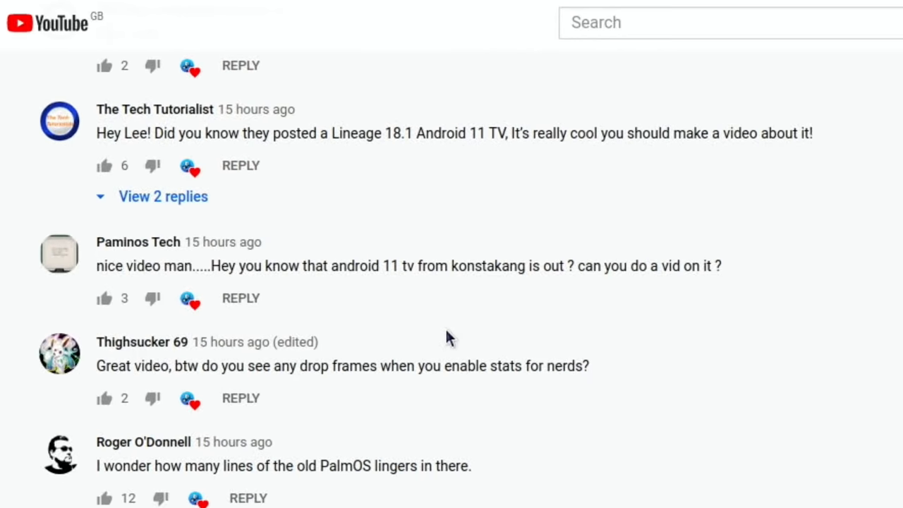
{"action": "mouse_move", "coordinate": [129, 268]}
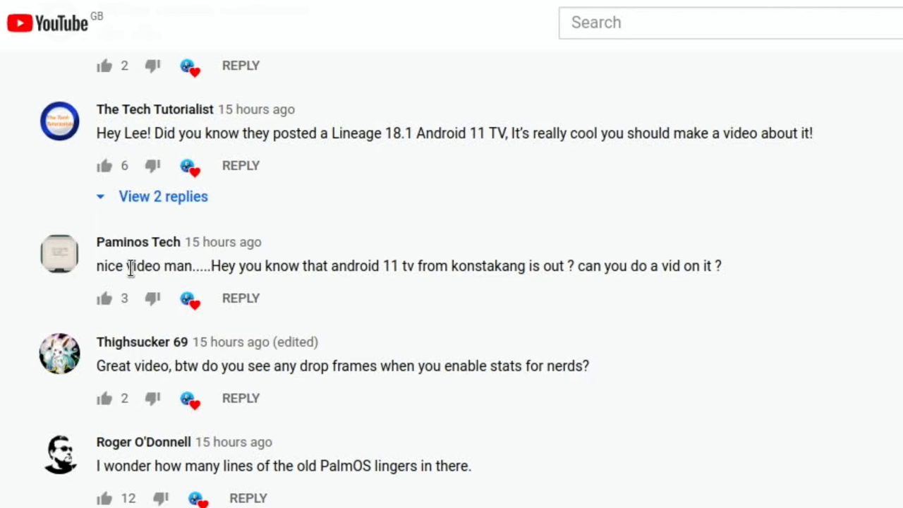
{"action": "mouse_move", "coordinate": [267, 157]}
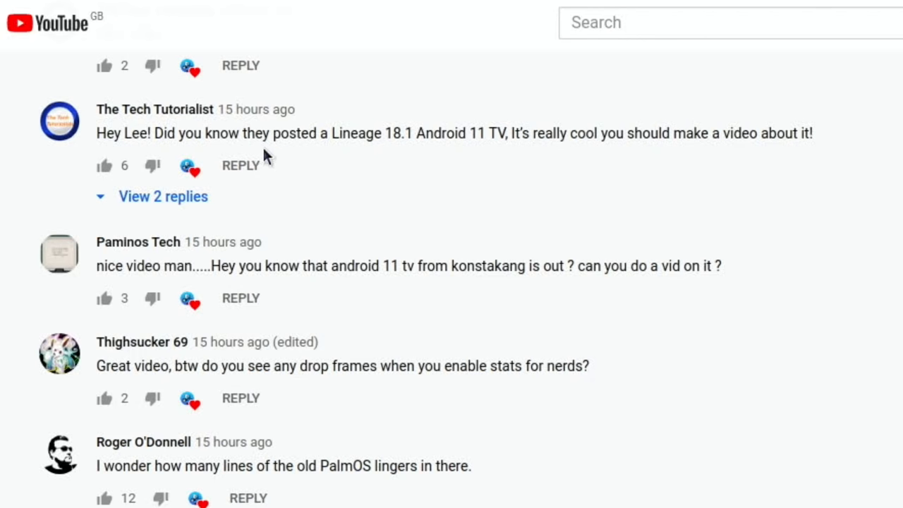
{"action": "mouse_move", "coordinate": [510, 257]}
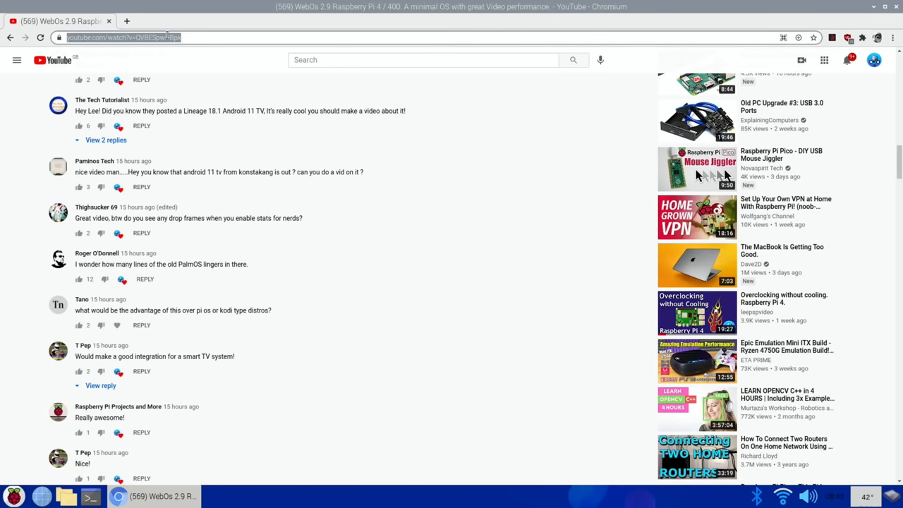
Search DuckDuckGo for 'konsta' and open the KonstaKANG.com result
{"action": "type", "text": "konsta"}
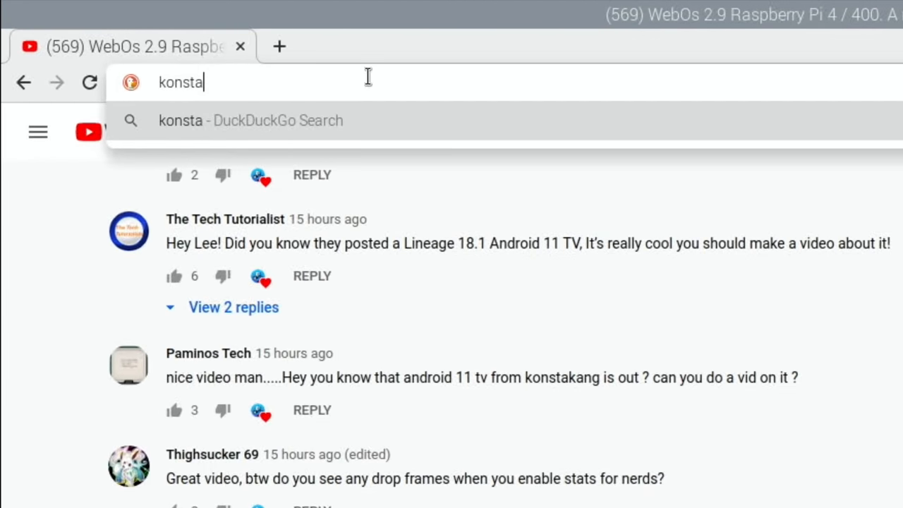
{"action": "key", "text": "Return"}
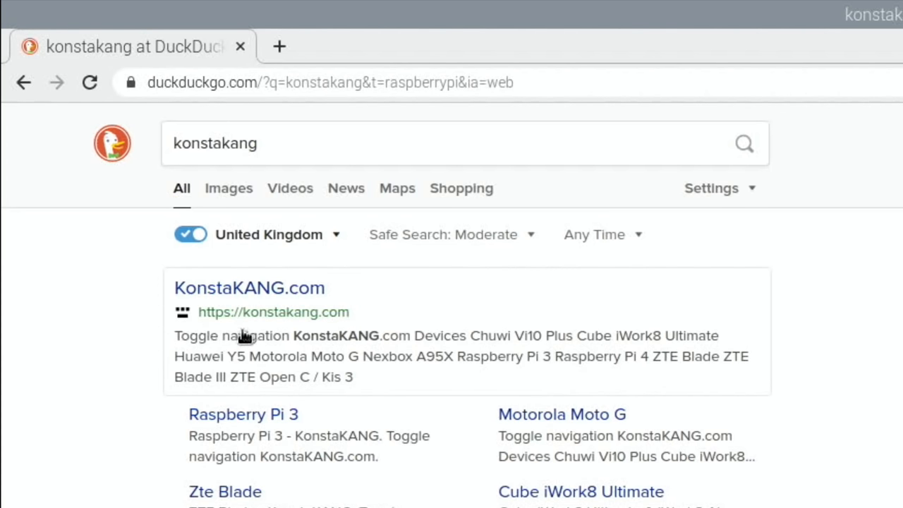
{"action": "left_click", "coordinate": [248, 288]}
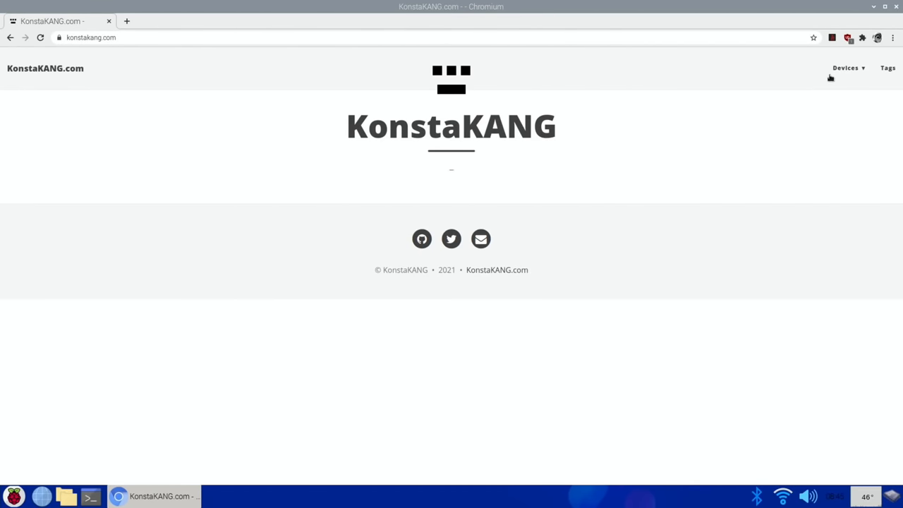
Reach the Raspberry Pi 4 LineageOS 18.1 Android TV page and scroll to its AndroidFileHost link
{"action": "left_click", "coordinate": [845, 68]}
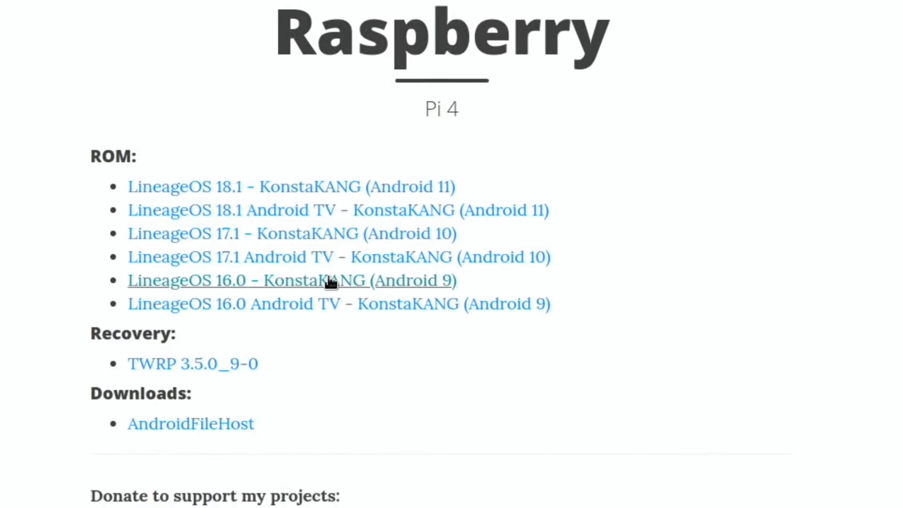
{"action": "mouse_move", "coordinate": [209, 186]}
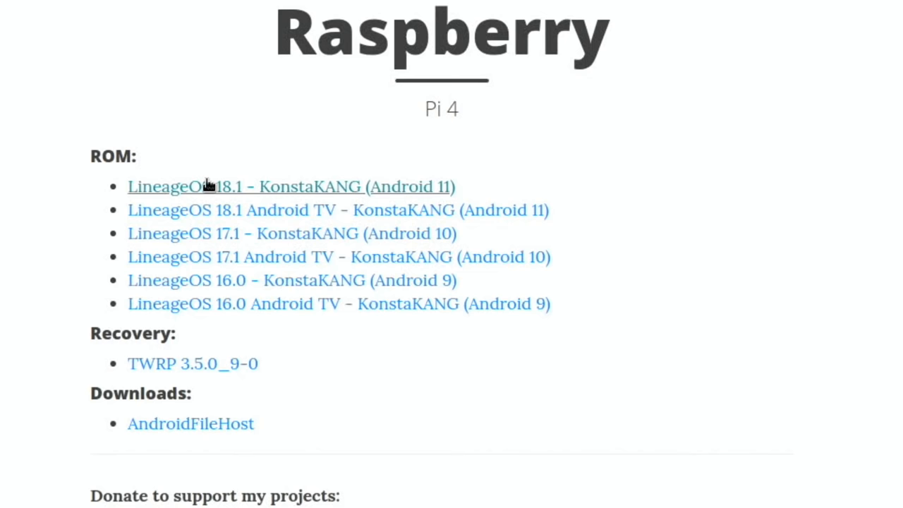
{"action": "mouse_move", "coordinate": [195, 209]}
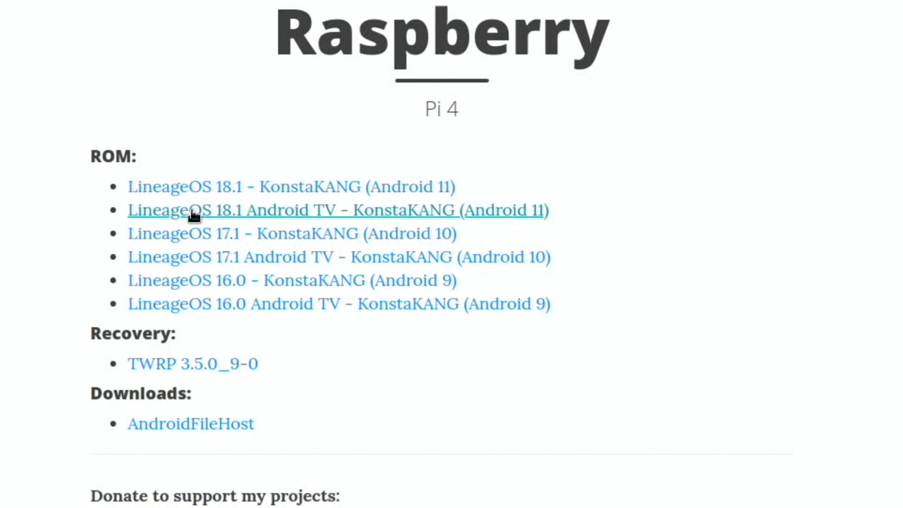
{"action": "mouse_move", "coordinate": [252, 220]}
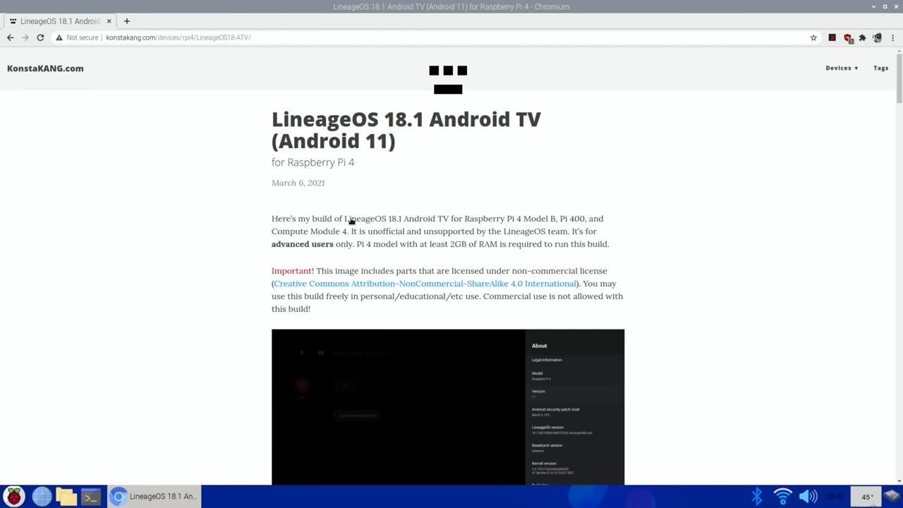
{"action": "scroll", "scroll_direction": "down", "scroll_amount": 3}
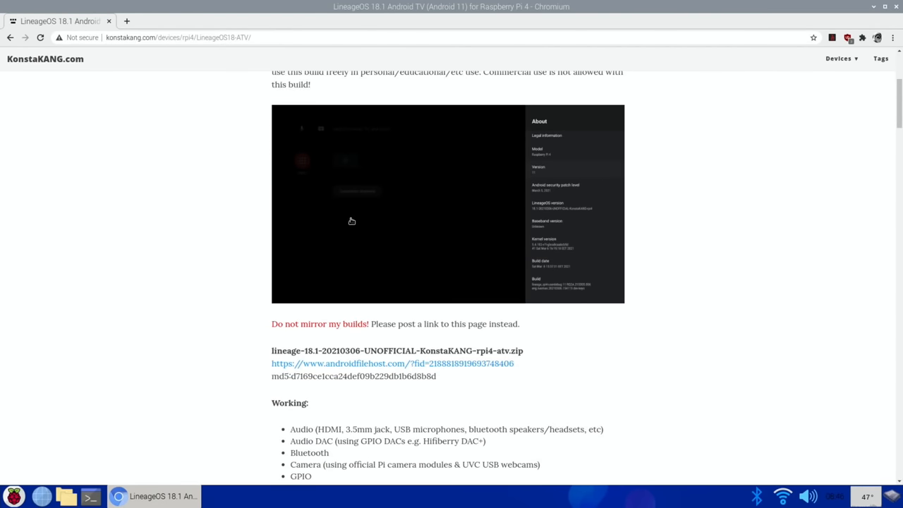
{"action": "key", "text": "ctrl+plus"}
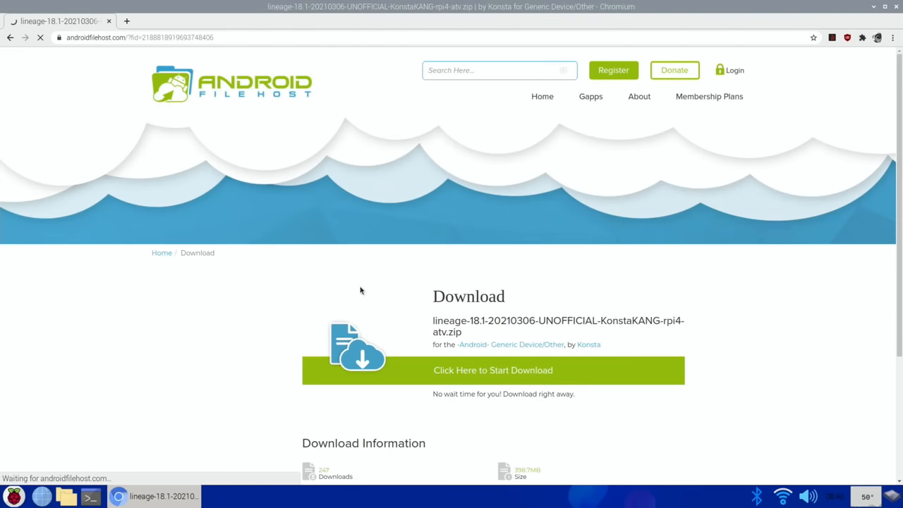
{"action": "mouse_move", "coordinate": [394, 353]}
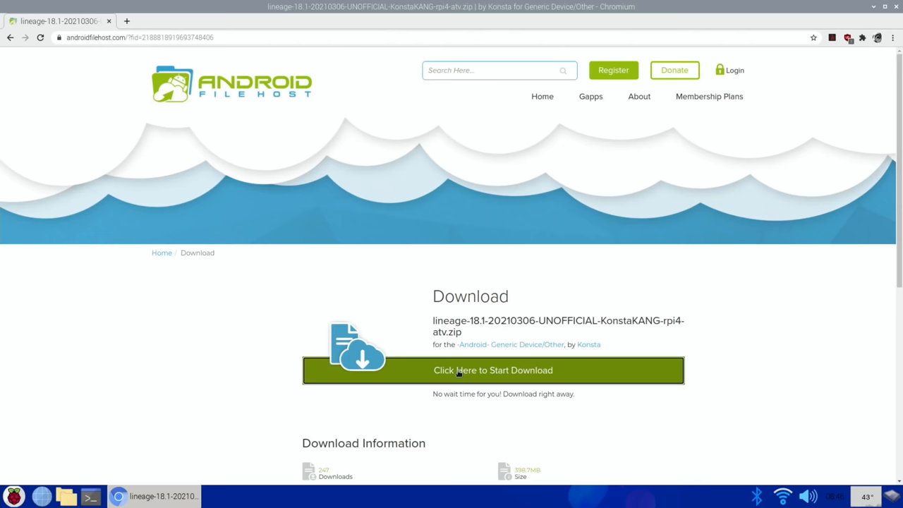
Start downloading lineage-18.1-20210306-UNOFFICIAL-KonstaKANG-rpi4-atv.zip from the Oregon primary mirror
{"action": "left_click", "coordinate": [494, 369]}
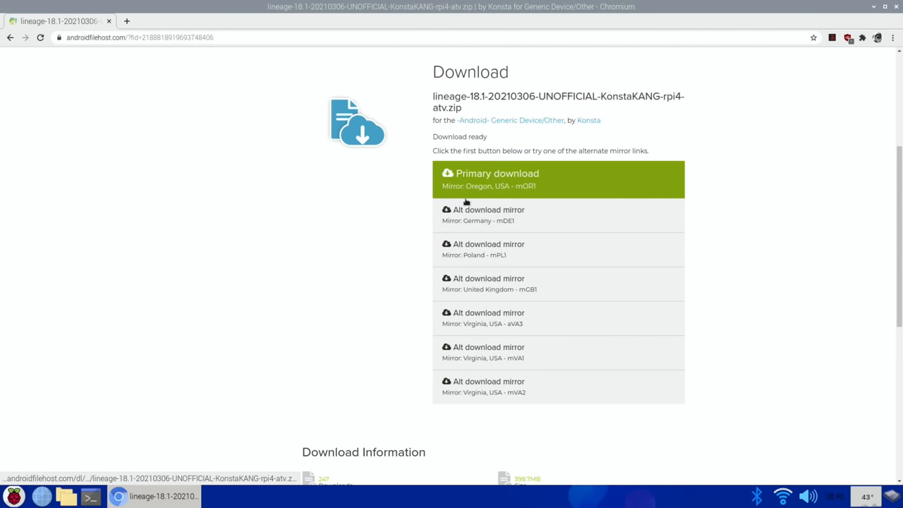
{"action": "left_click", "coordinate": [559, 179]}
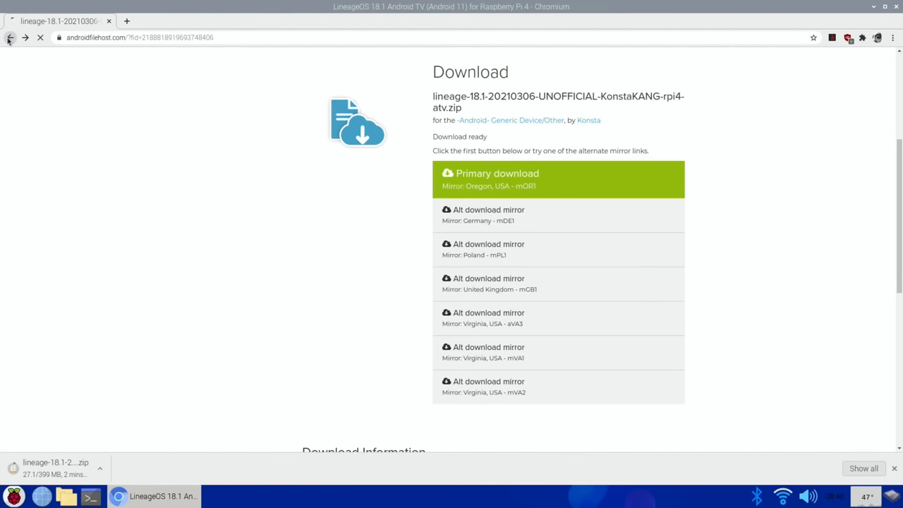
Return to the LineageOS 18.1 ATV page, scroll to the gapps FAQ and open its OpenGApps Android 11 link
{"action": "left_click", "coordinate": [10, 37]}
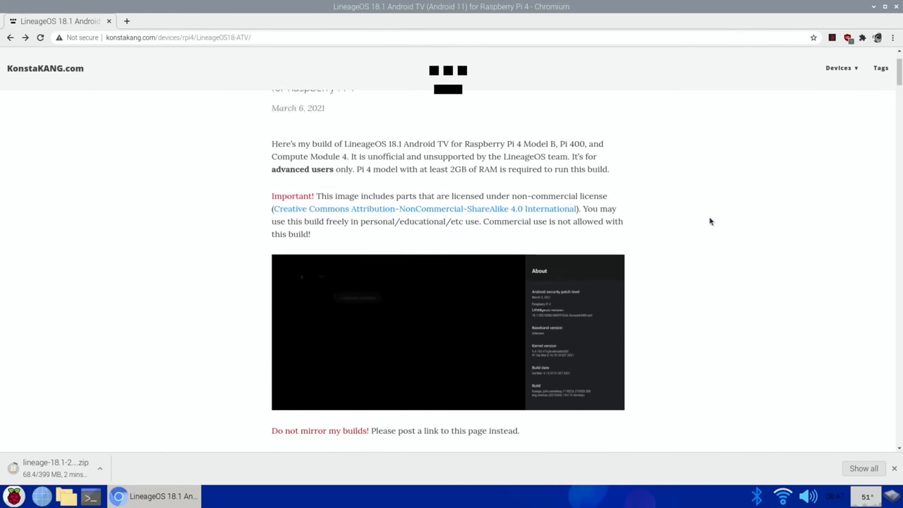
{"action": "scroll", "scroll_direction": "down", "scroll_amount": 3}
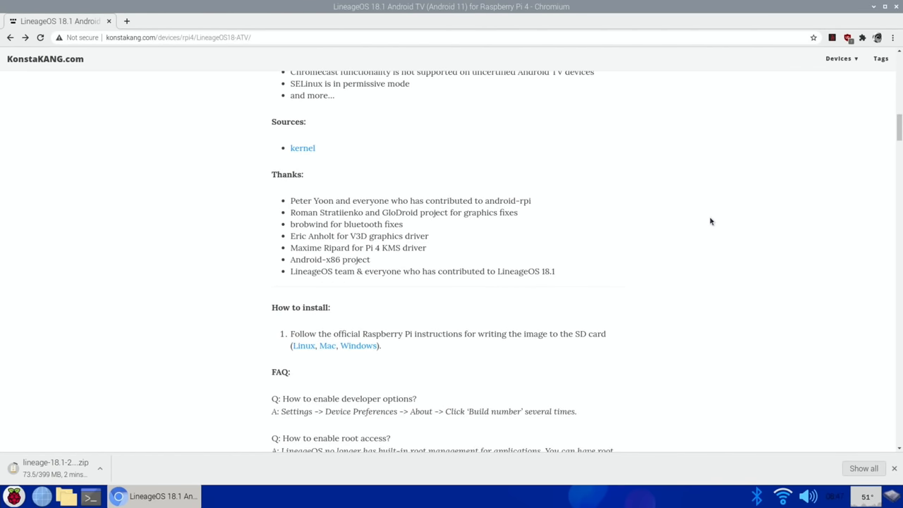
{"action": "scroll", "scroll_direction": "down", "scroll_amount": 3}
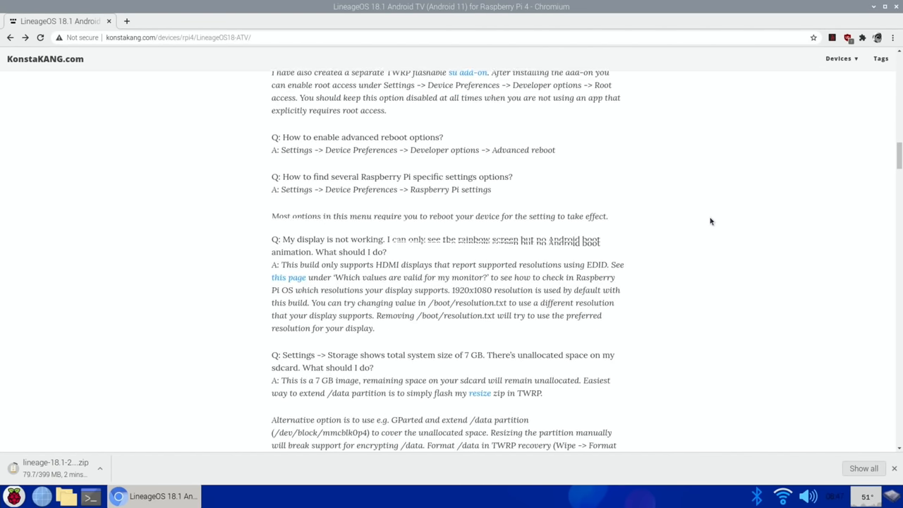
{"action": "scroll", "scroll_direction": "down", "scroll_amount": 3}
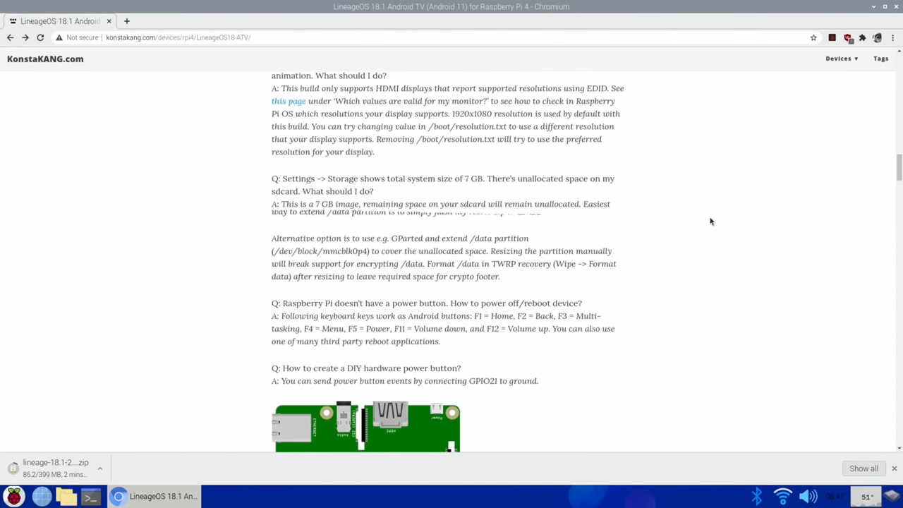
{"action": "scroll", "scroll_direction": "down", "scroll_amount": 3}
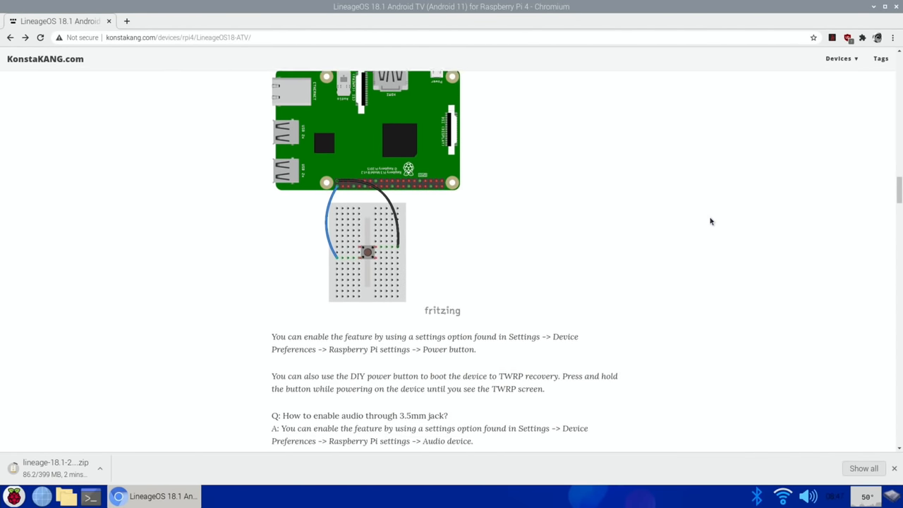
{"action": "scroll", "scroll_direction": "down", "scroll_amount": 3}
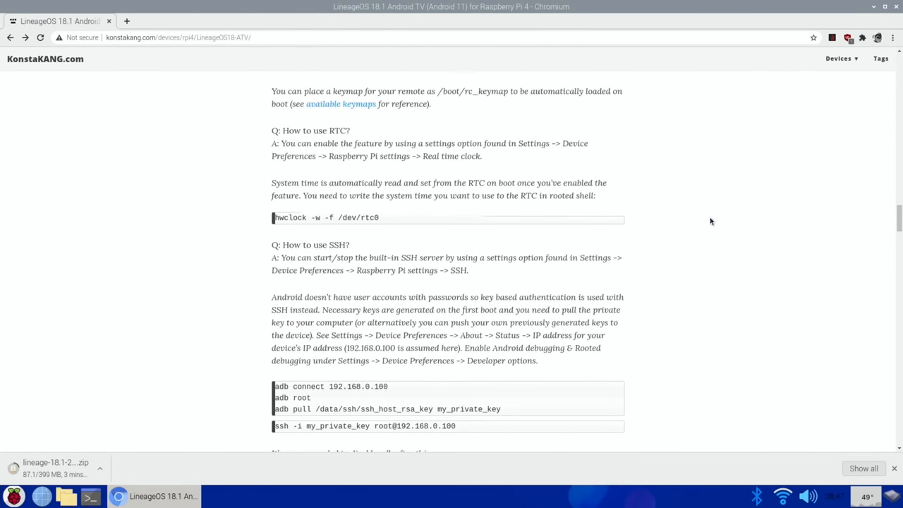
{"action": "scroll", "scroll_direction": "down", "scroll_amount": 3}
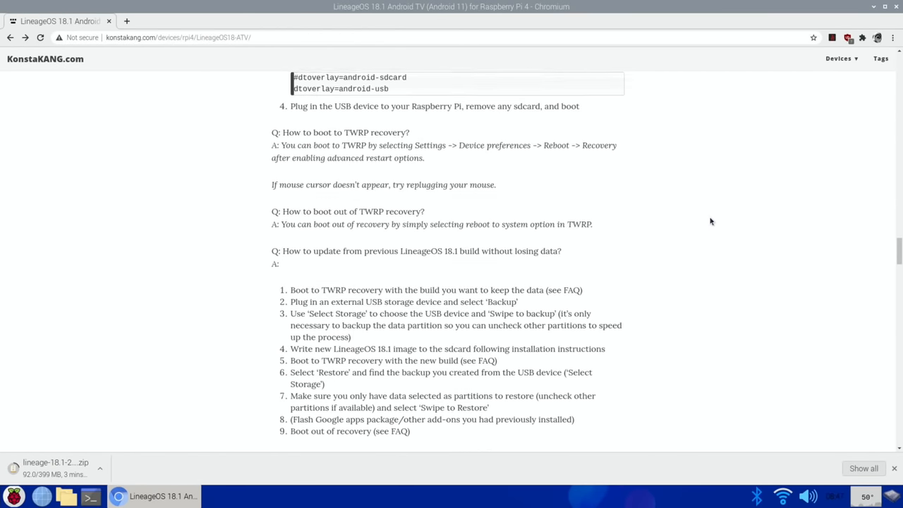
{"action": "scroll", "scroll_direction": "down", "scroll_amount": 3}
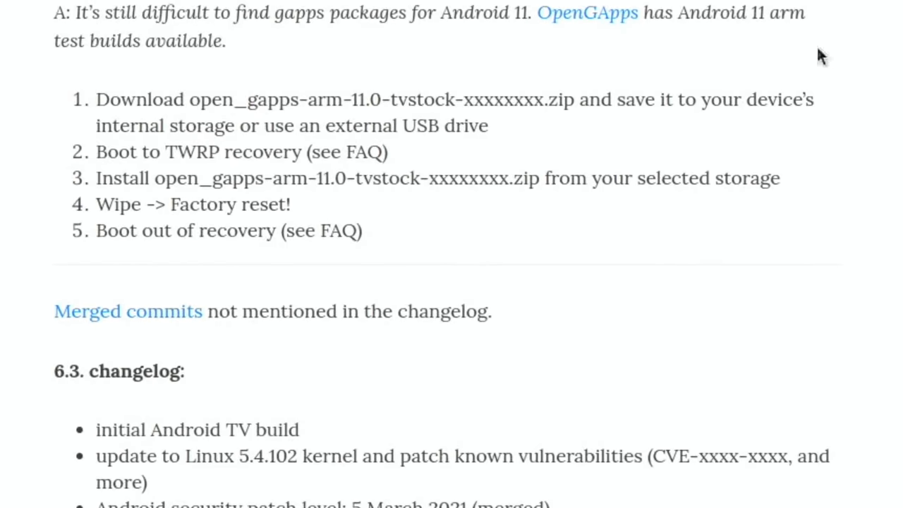
{"action": "mouse_move", "coordinate": [345, 17]}
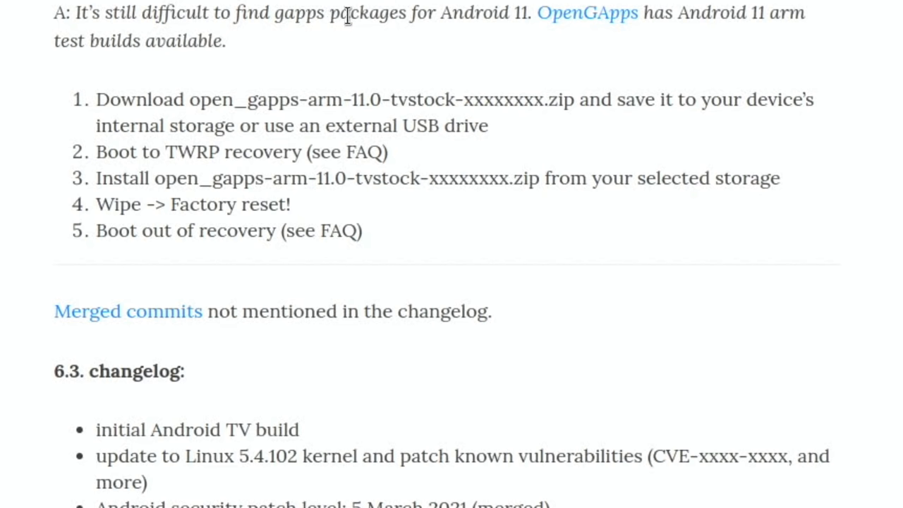
{"action": "mouse_move", "coordinate": [587, 12]}
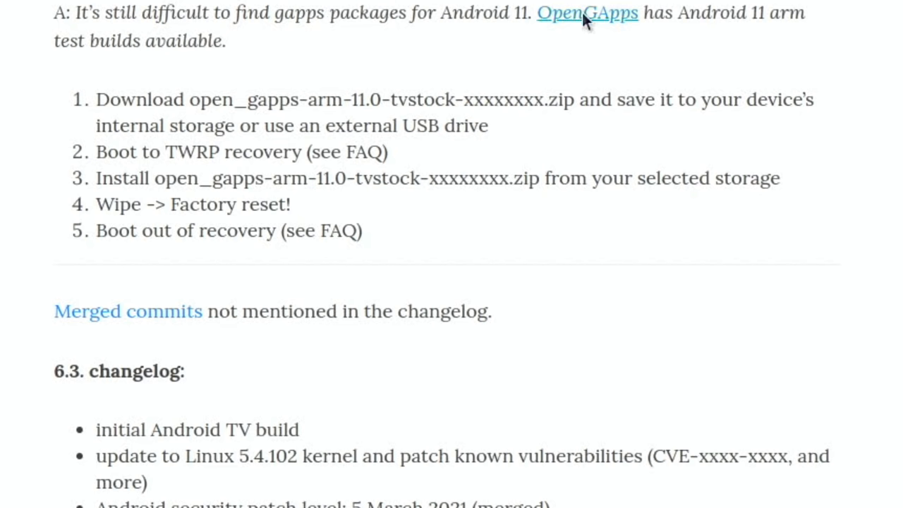
{"action": "mouse_move", "coordinate": [234, 76]}
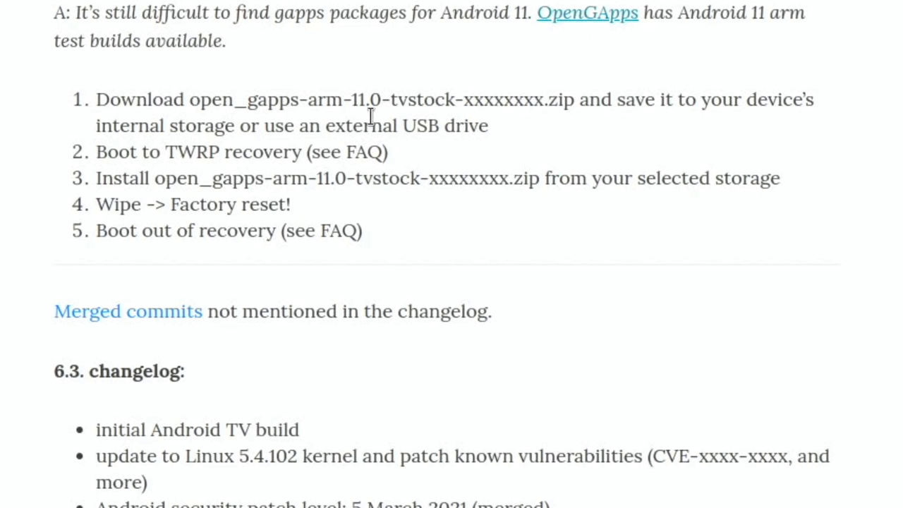
{"action": "left_click", "coordinate": [587, 13]}
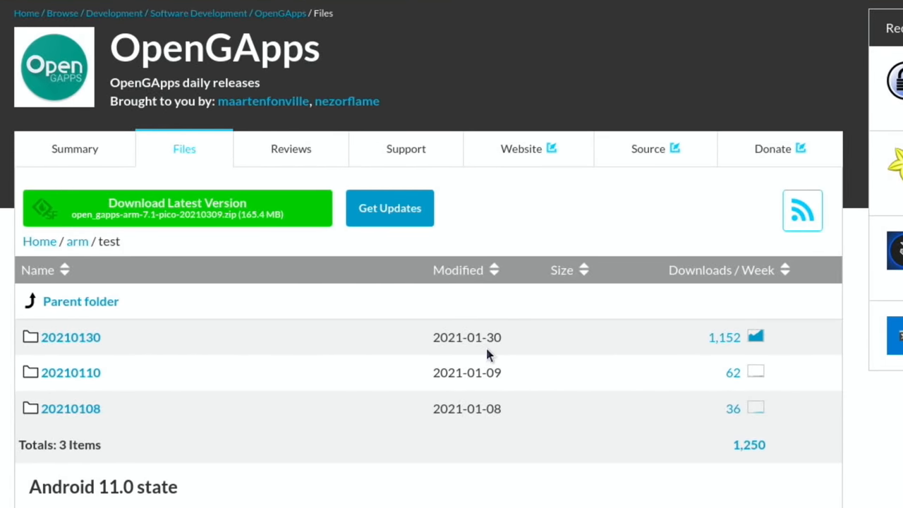
{"action": "mouse_move", "coordinate": [71, 337]}
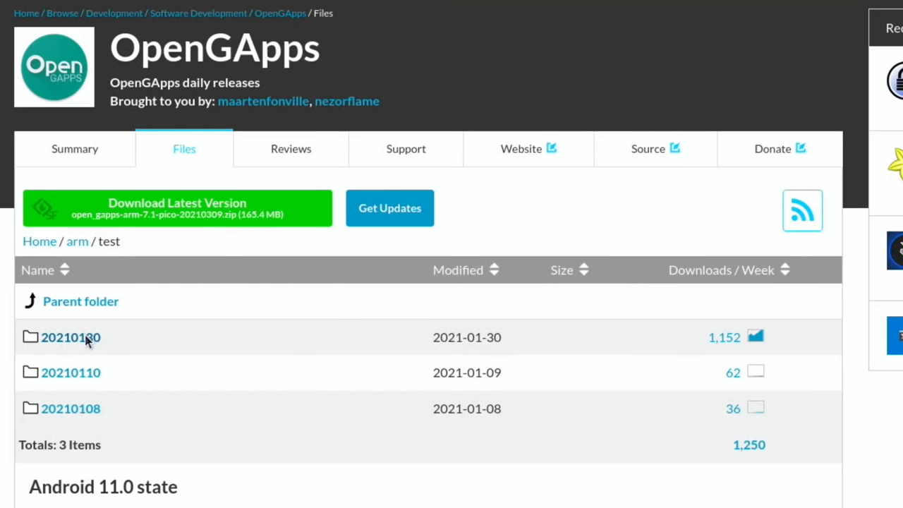
Open the 20210130 folder and start downloading open_gapps-arm-11.0-tvstock-20210130-TEST.zip
{"action": "left_click", "coordinate": [71, 337]}
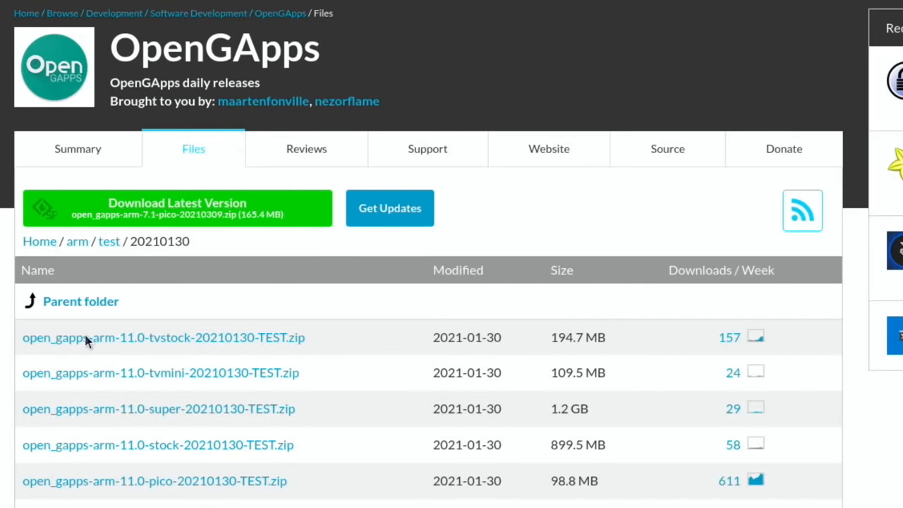
{"action": "scroll", "scroll_direction": "down", "scroll_amount": 3}
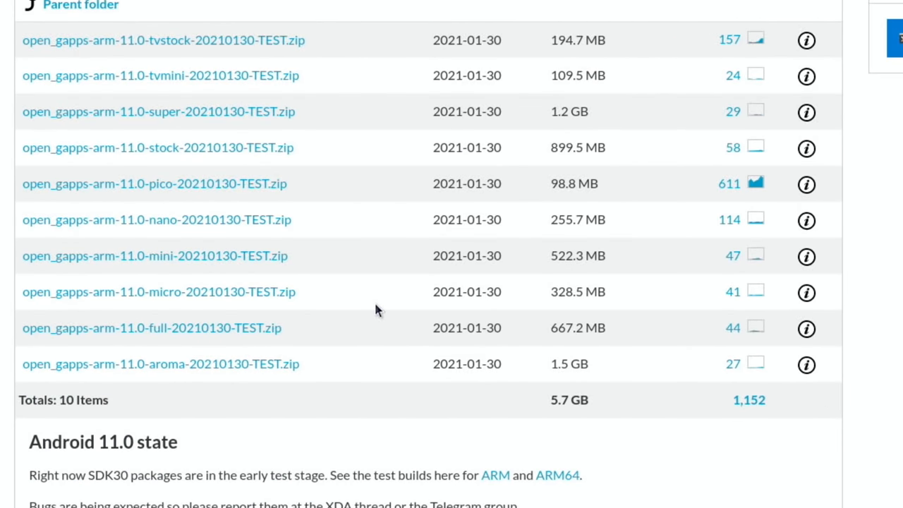
{"action": "mouse_move", "coordinate": [200, 73]}
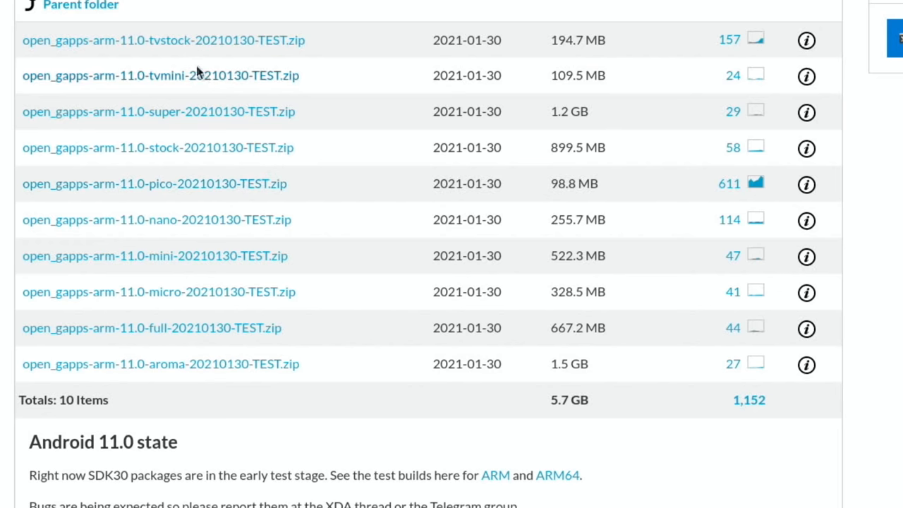
{"action": "mouse_move", "coordinate": [164, 40]}
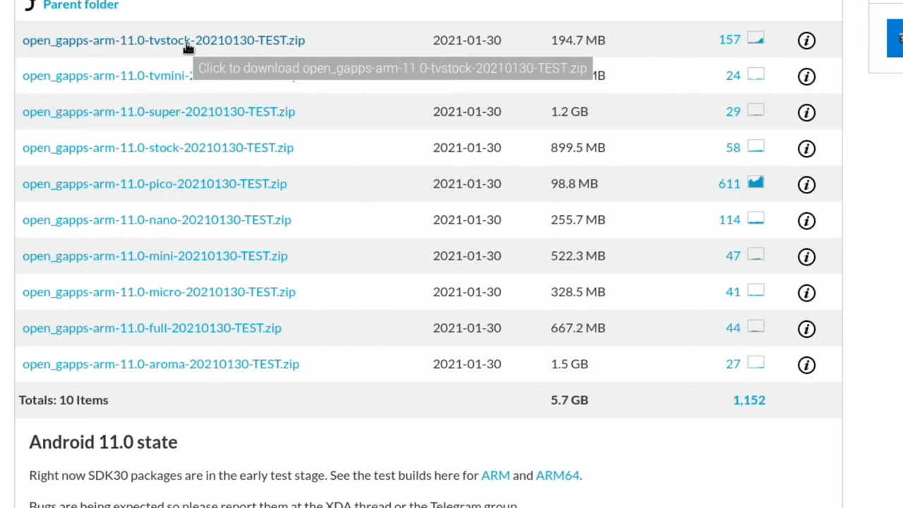
{"action": "mouse_move", "coordinate": [265, 45]}
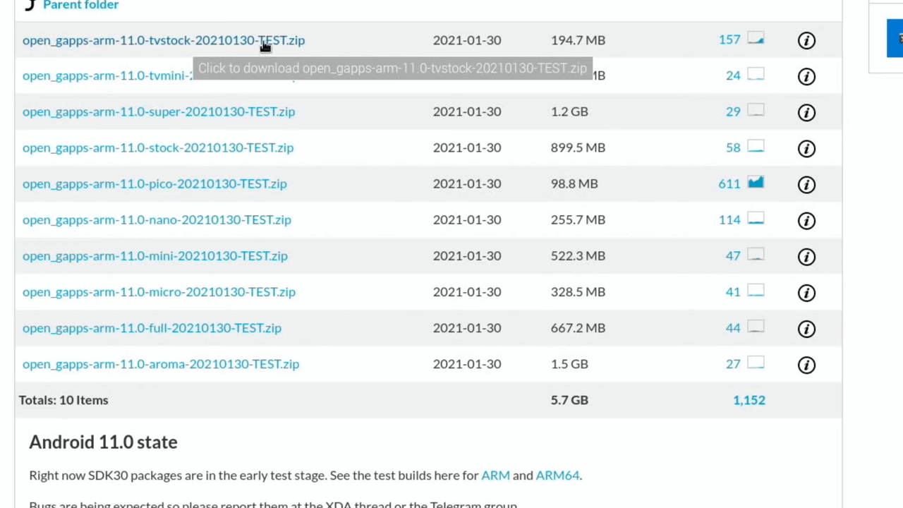
{"action": "left_click", "coordinate": [164, 40]}
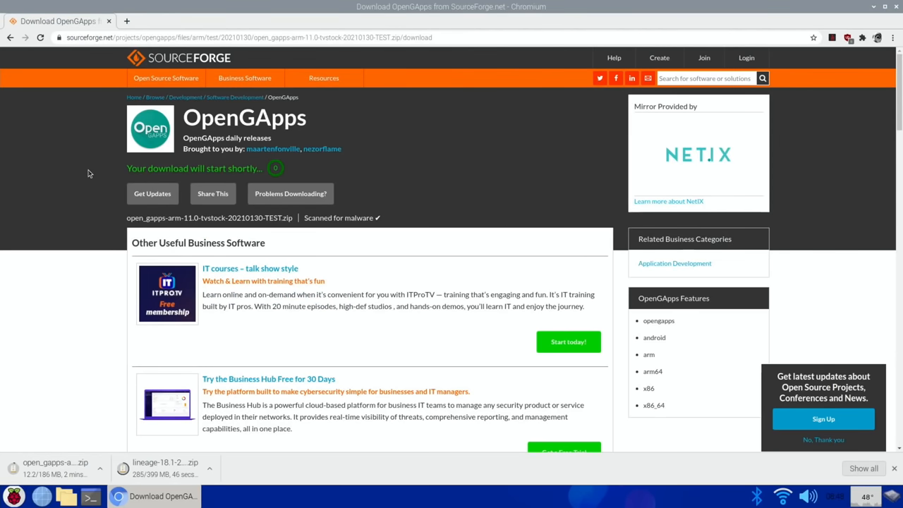